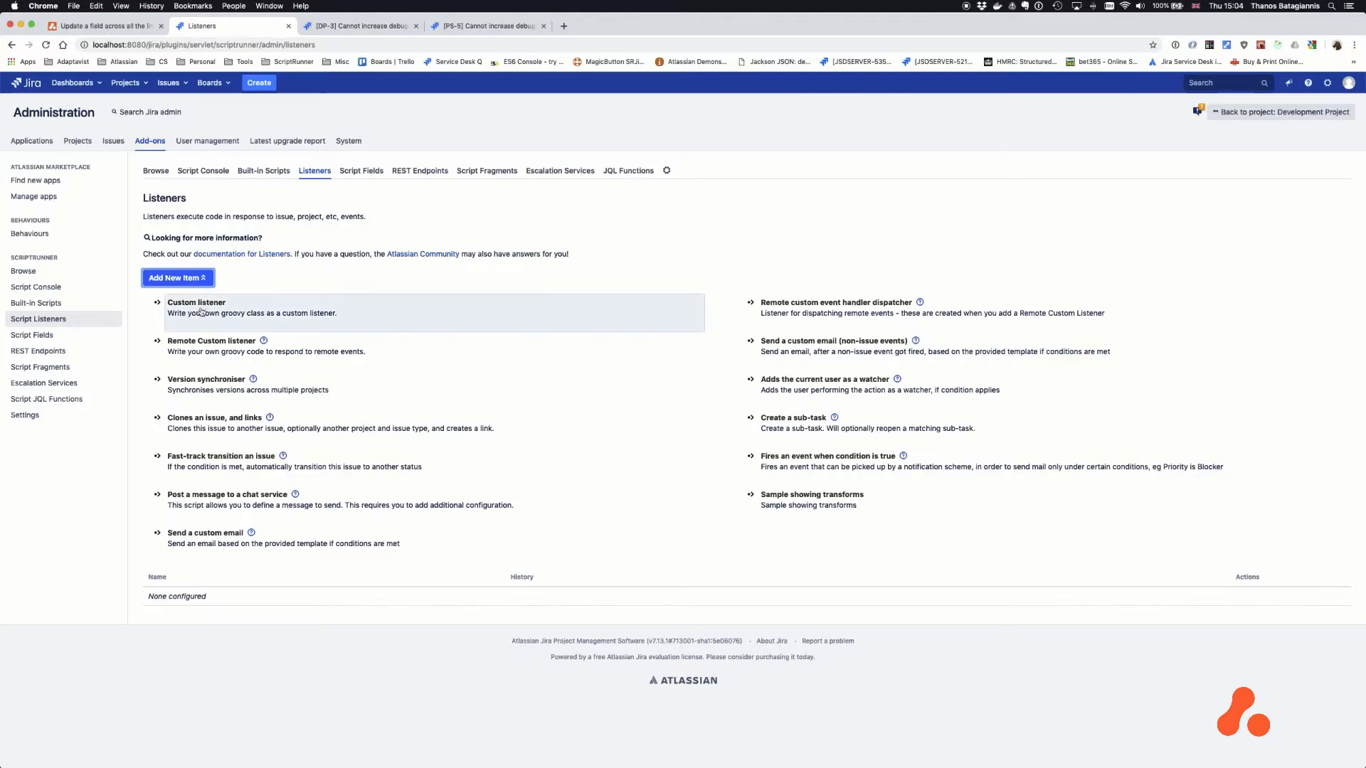
- Create a custom listener noted 'Update workaround' on Development Project, firing on Issue Updated
{"action": "left_click", "coordinate": [196, 301]}
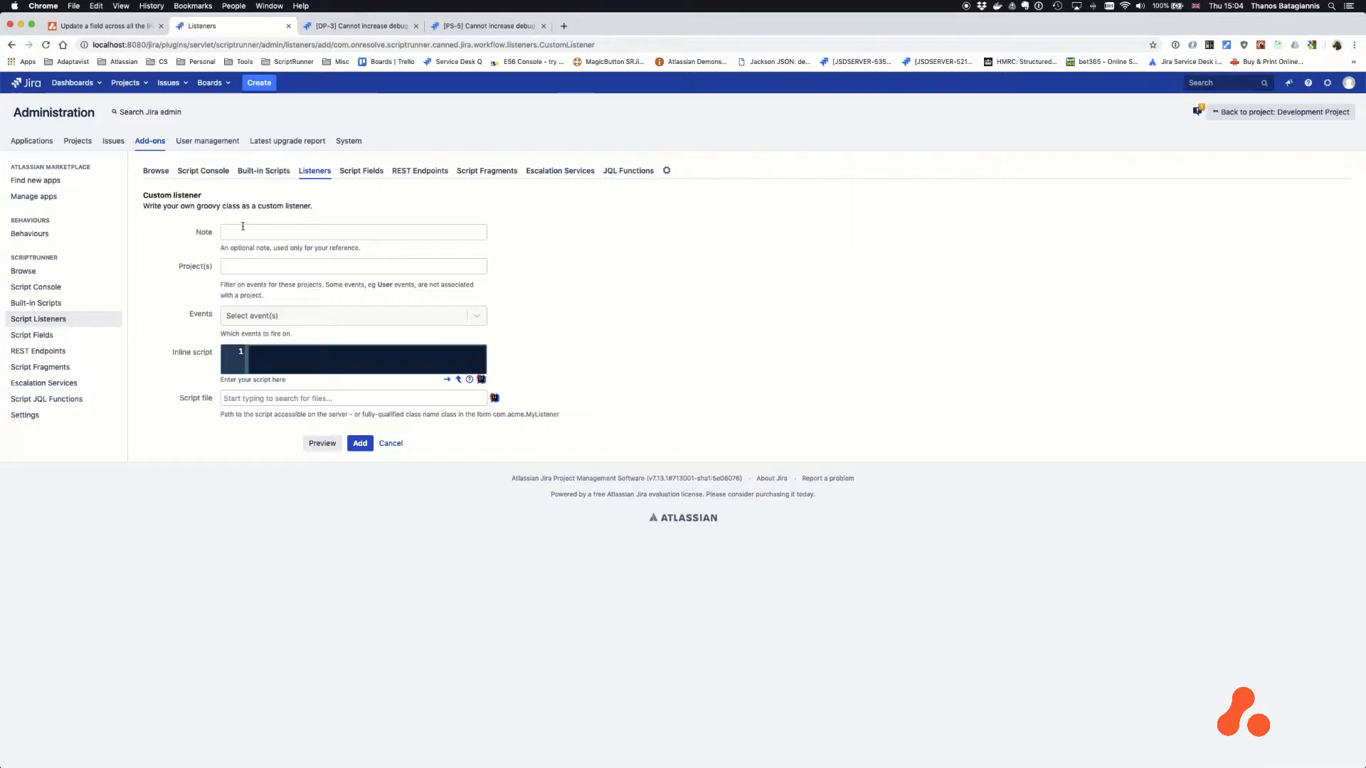
{"action": "type", "text": "Update"}
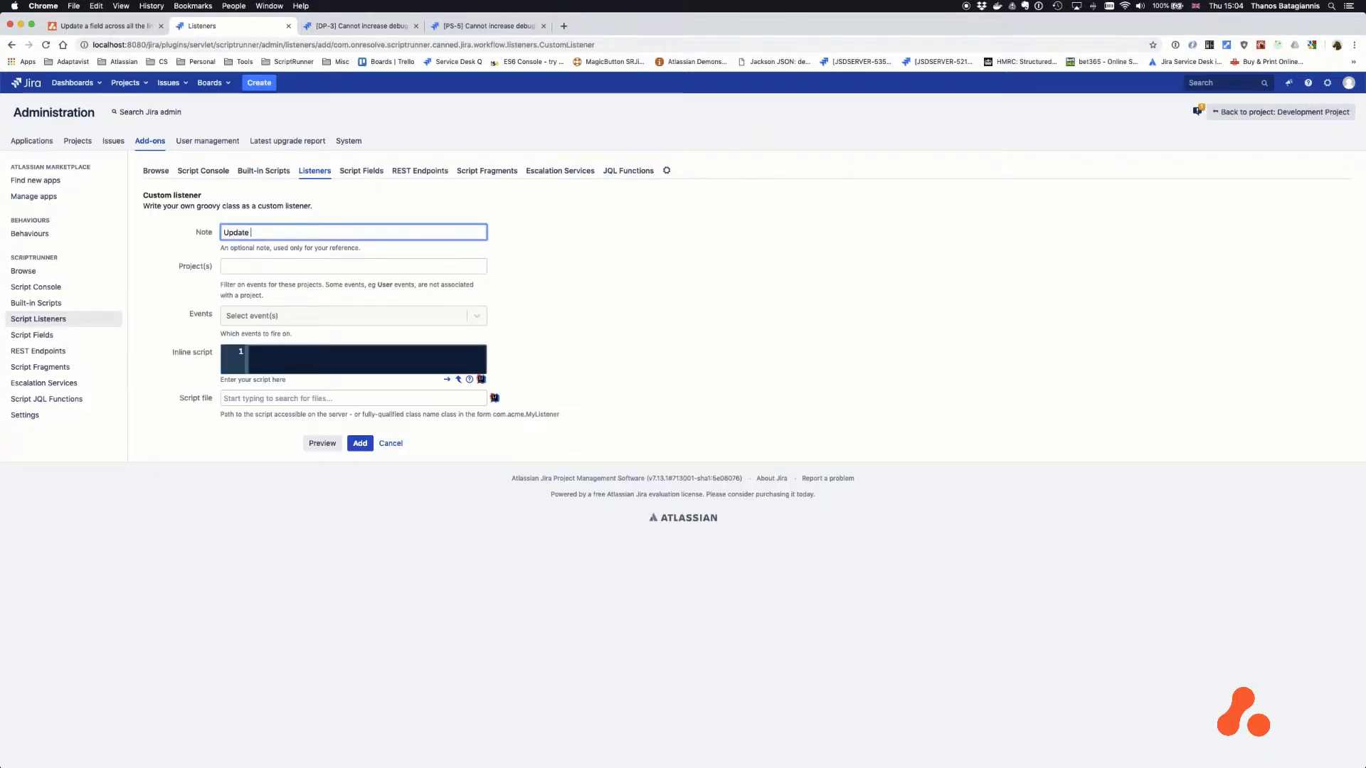
{"action": "type", "text": "workaround"}
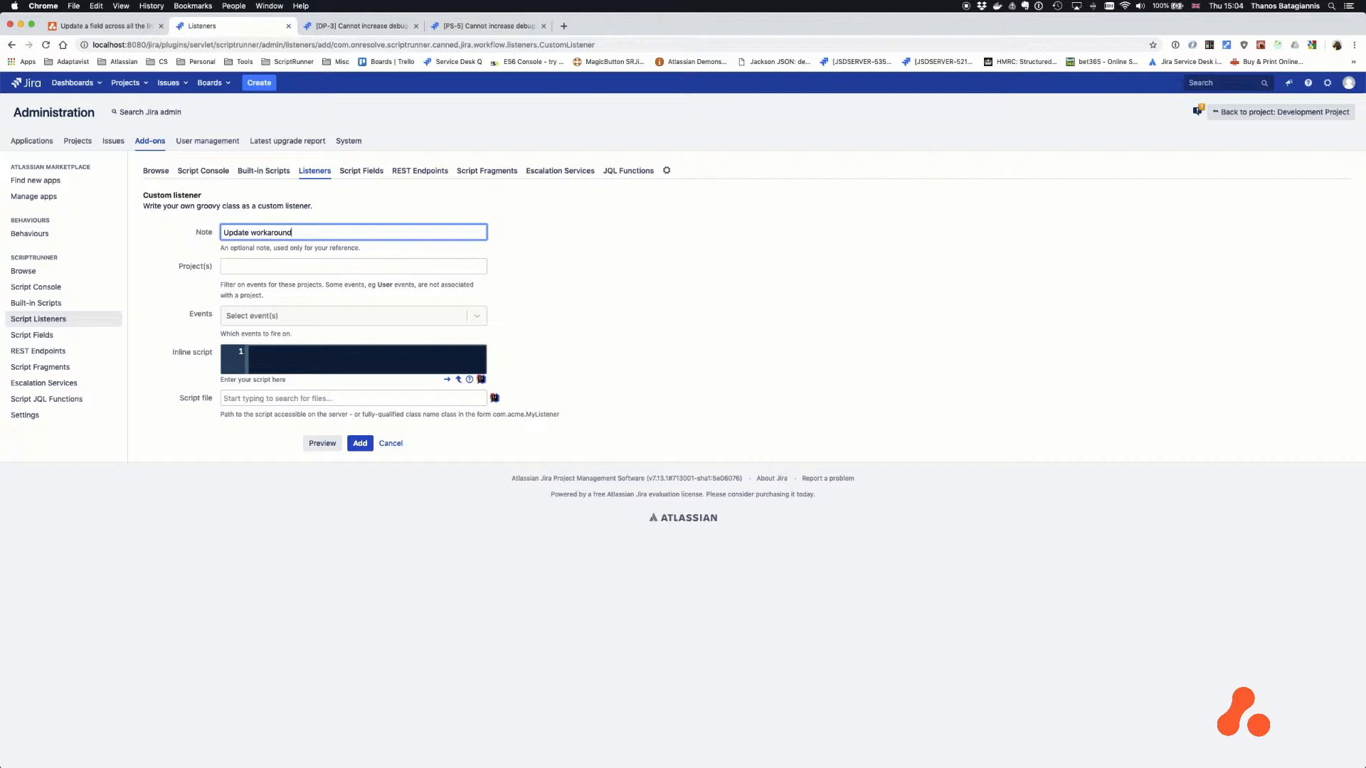
{"action": "left_click", "coordinate": [353, 266]}
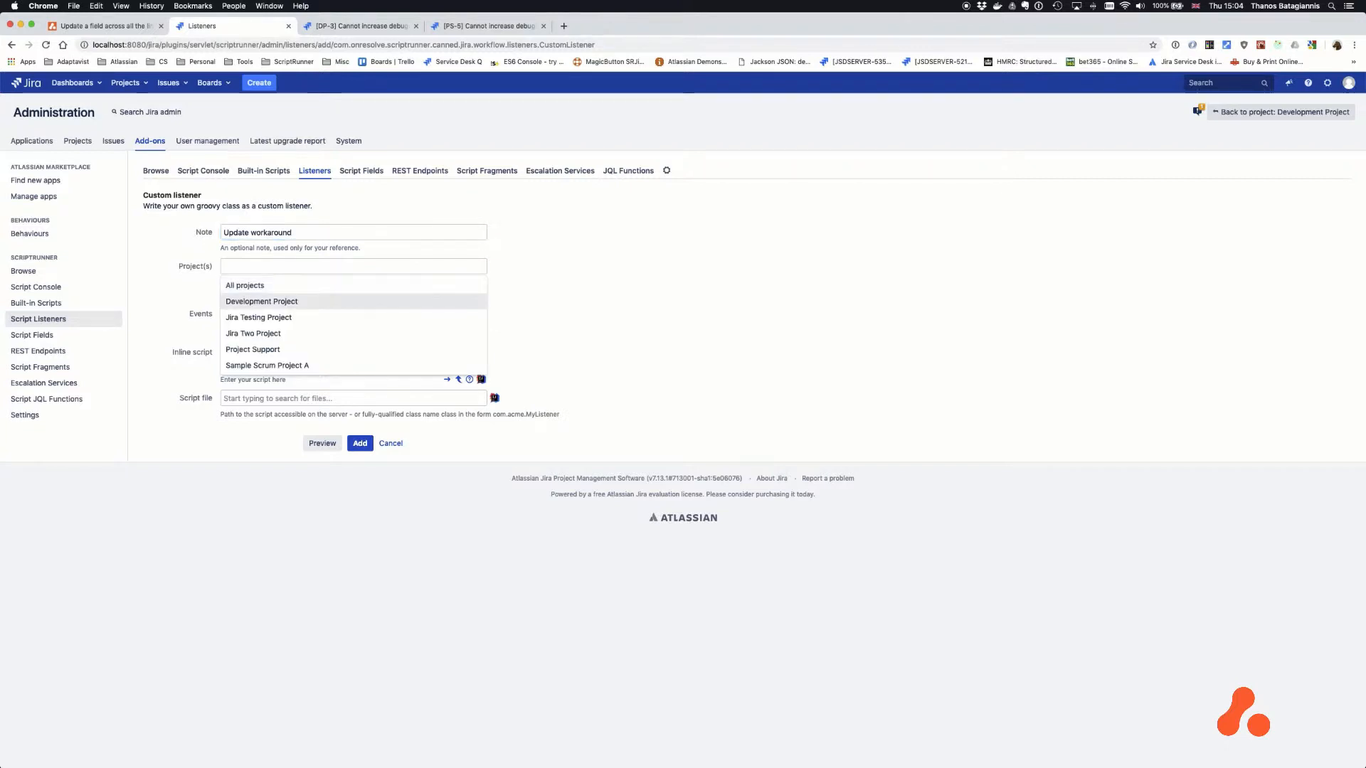
{"action": "left_click", "coordinate": [262, 301]}
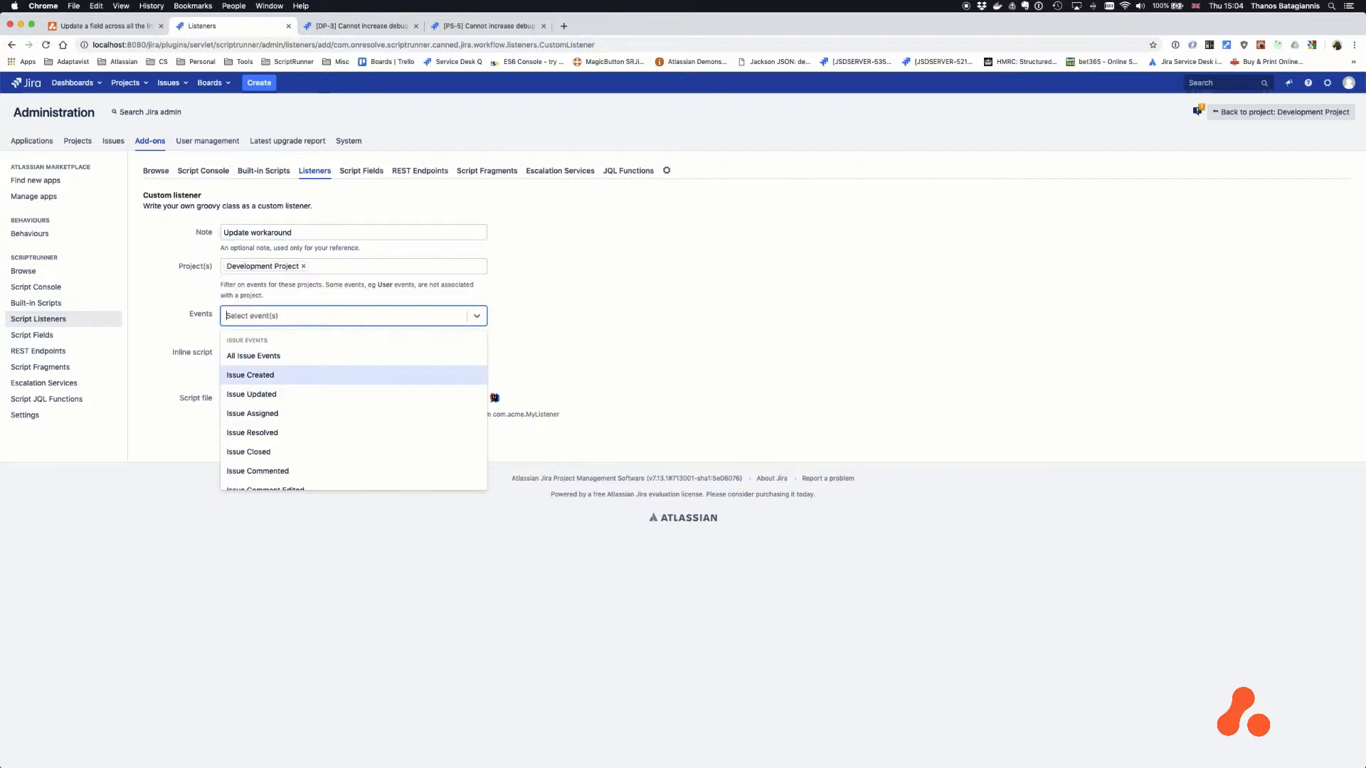
{"action": "left_click", "coordinate": [252, 394]}
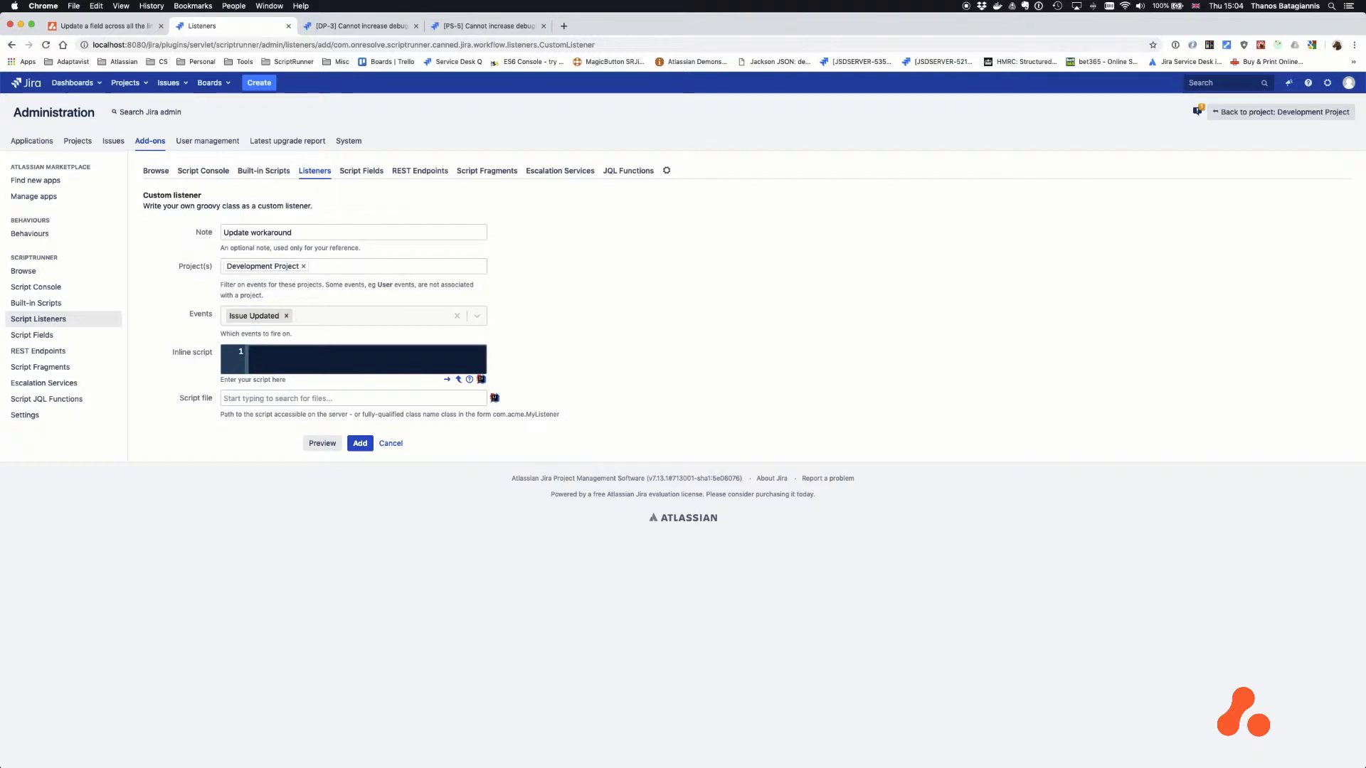
- Paste the Adaptavist linked-issues script as the inline script, complete line 42 with ?: "", and add the listener
{"action": "left_click", "coordinate": [103, 26]}
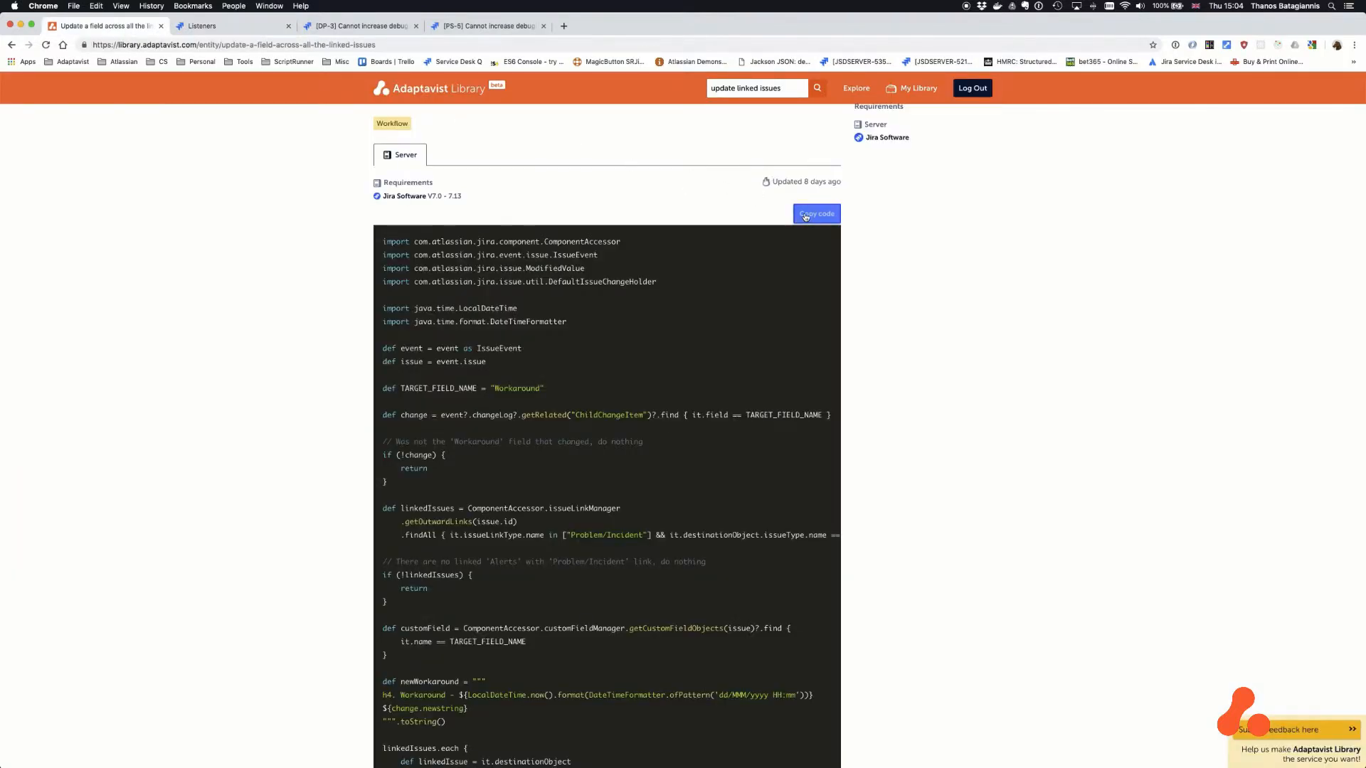
{"action": "left_click", "coordinate": [230, 25]}
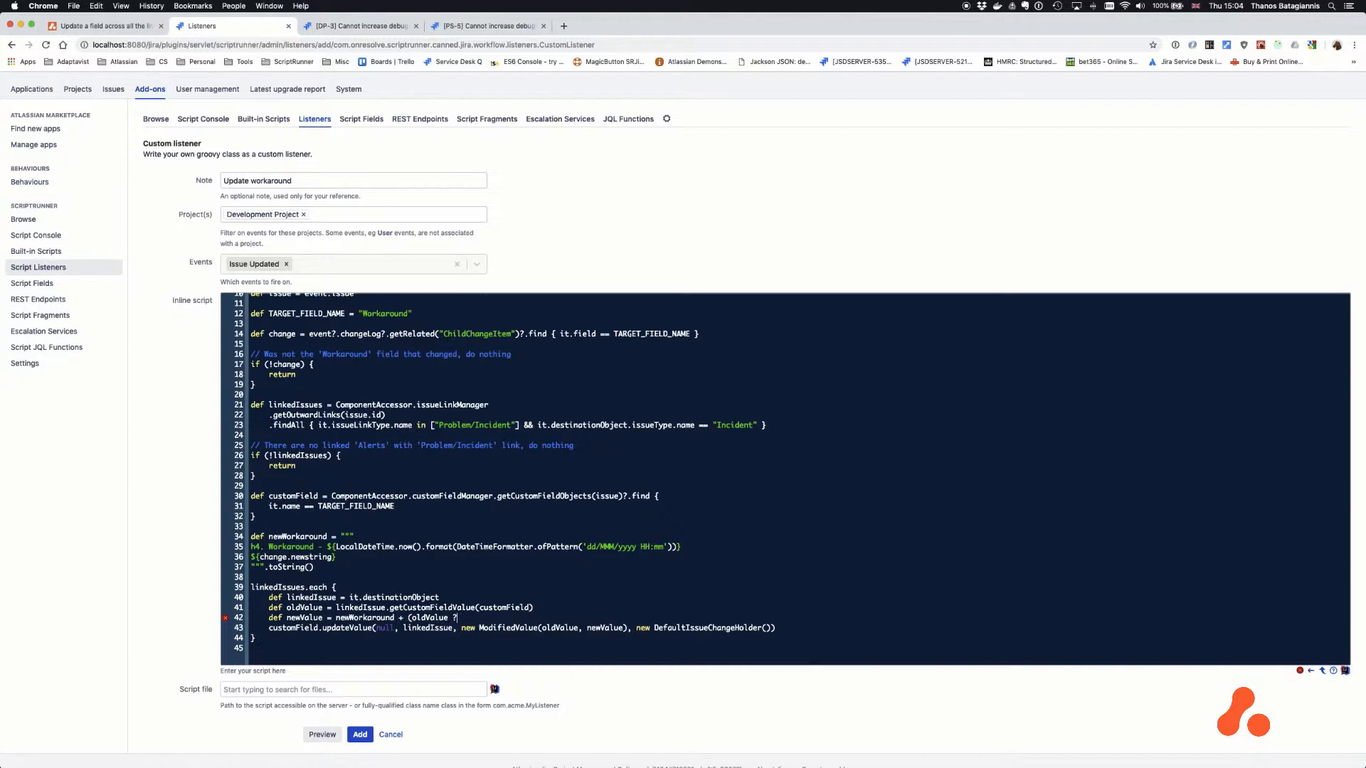
{"action": "type", "text": ": \"\")"}
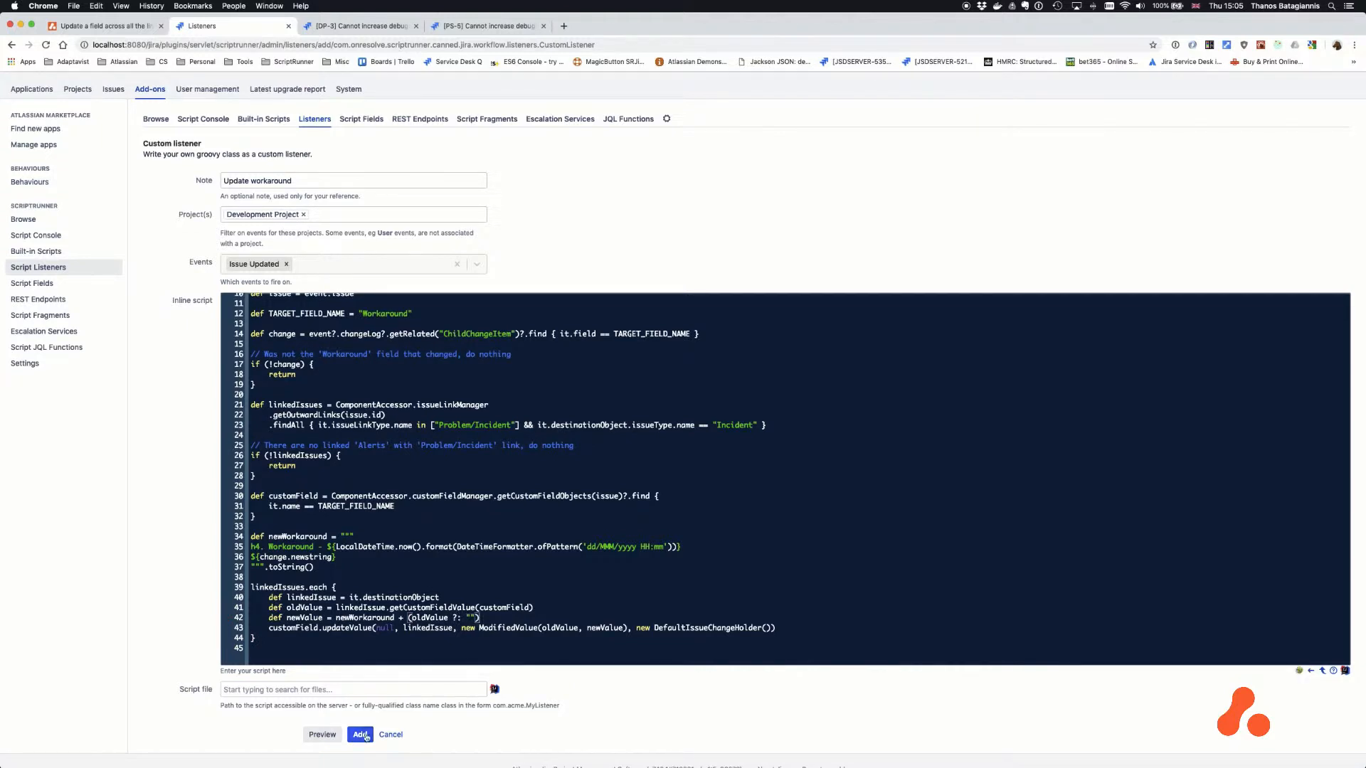
{"action": "left_click", "coordinate": [357, 26]}
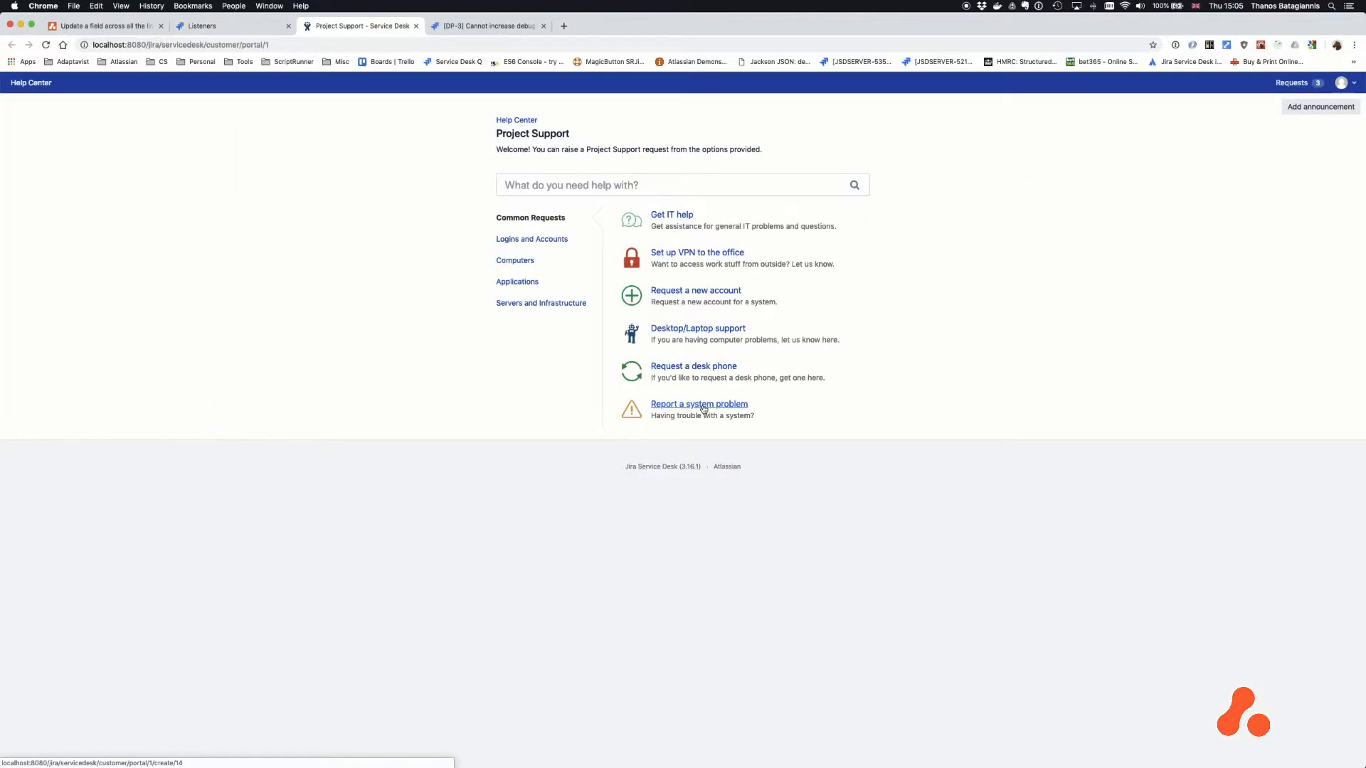
- Report a system problem 'Logging UI looks broken' with a description about increasing logging, creating PS-6
{"action": "left_click", "coordinate": [699, 402]}
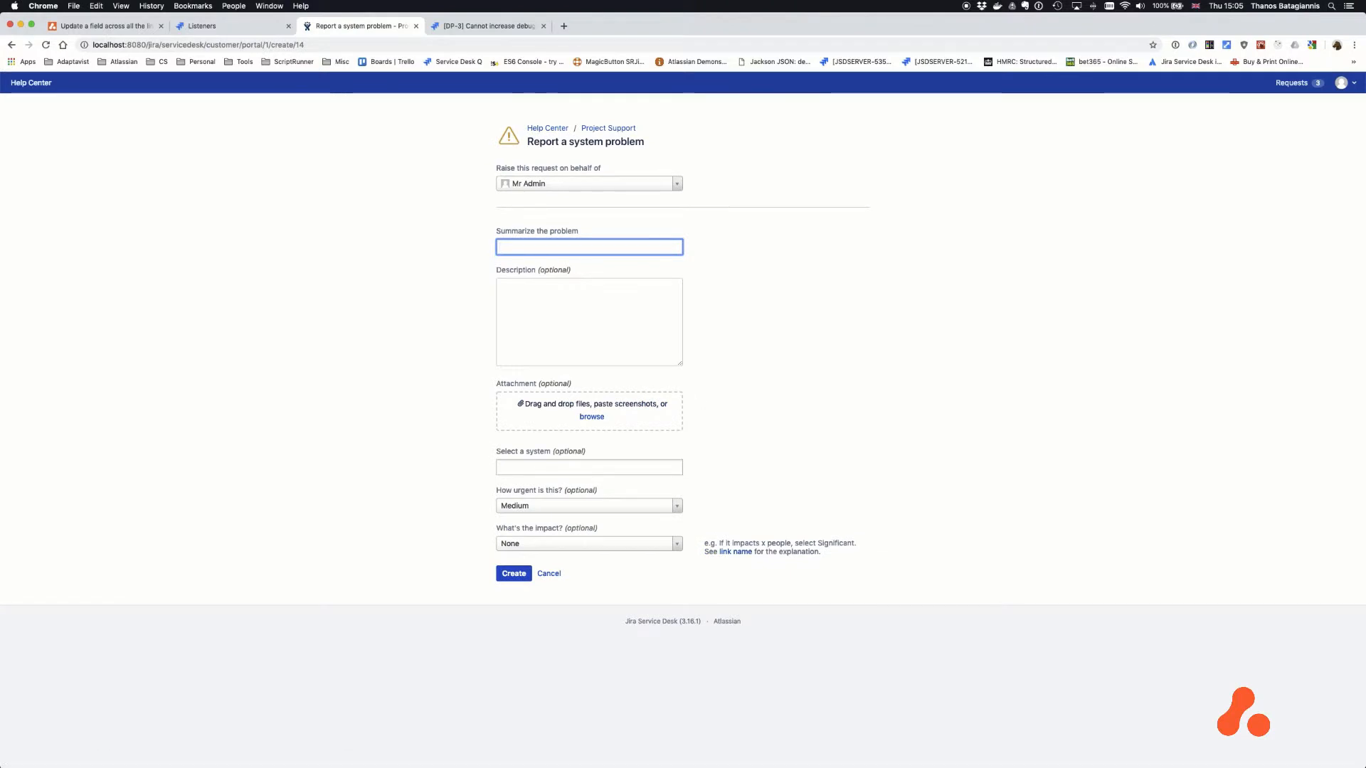
{"action": "type", "text": "Logging UI looks broken"}
{"action": "left_click", "coordinate": [589, 321]}
{"action": "type", "text": "Logging UI is broken"}
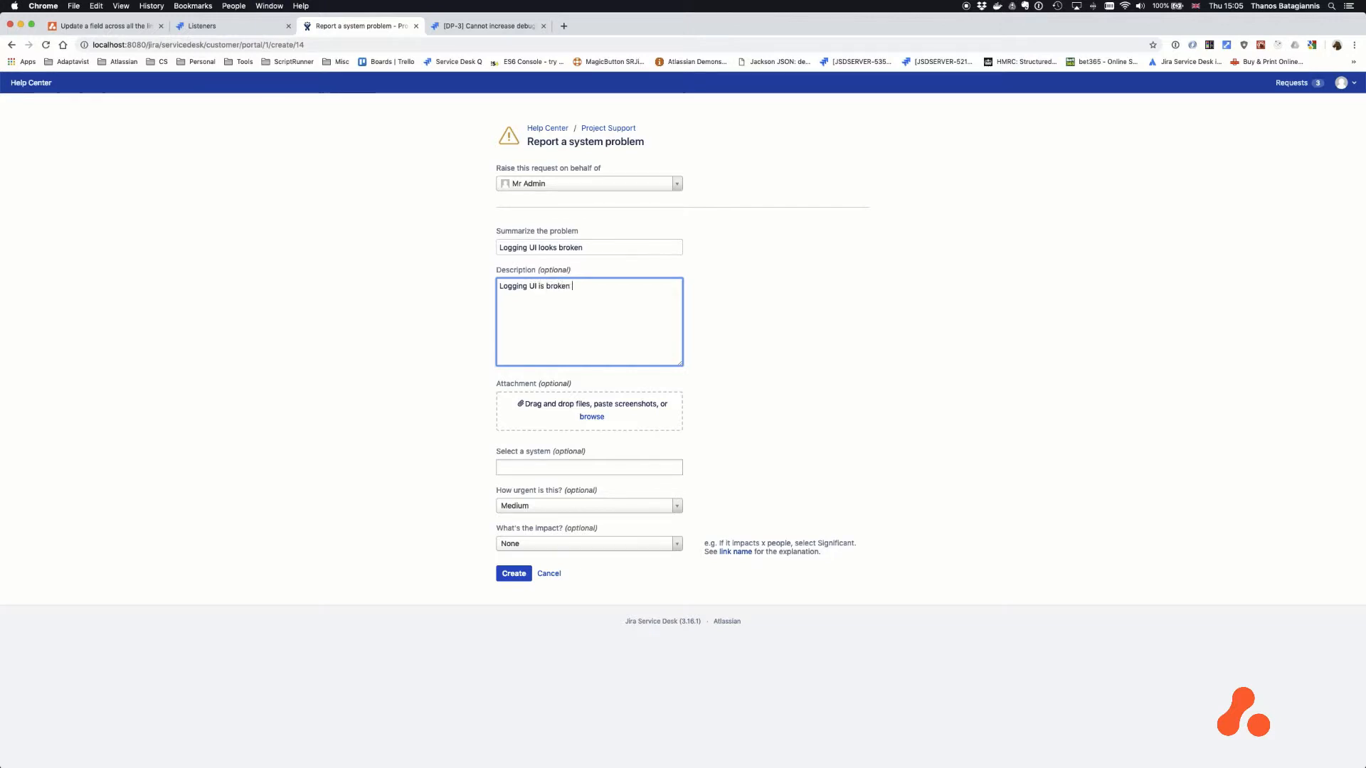
{"action": "type", "text": "and I want to increase the logging level...."}
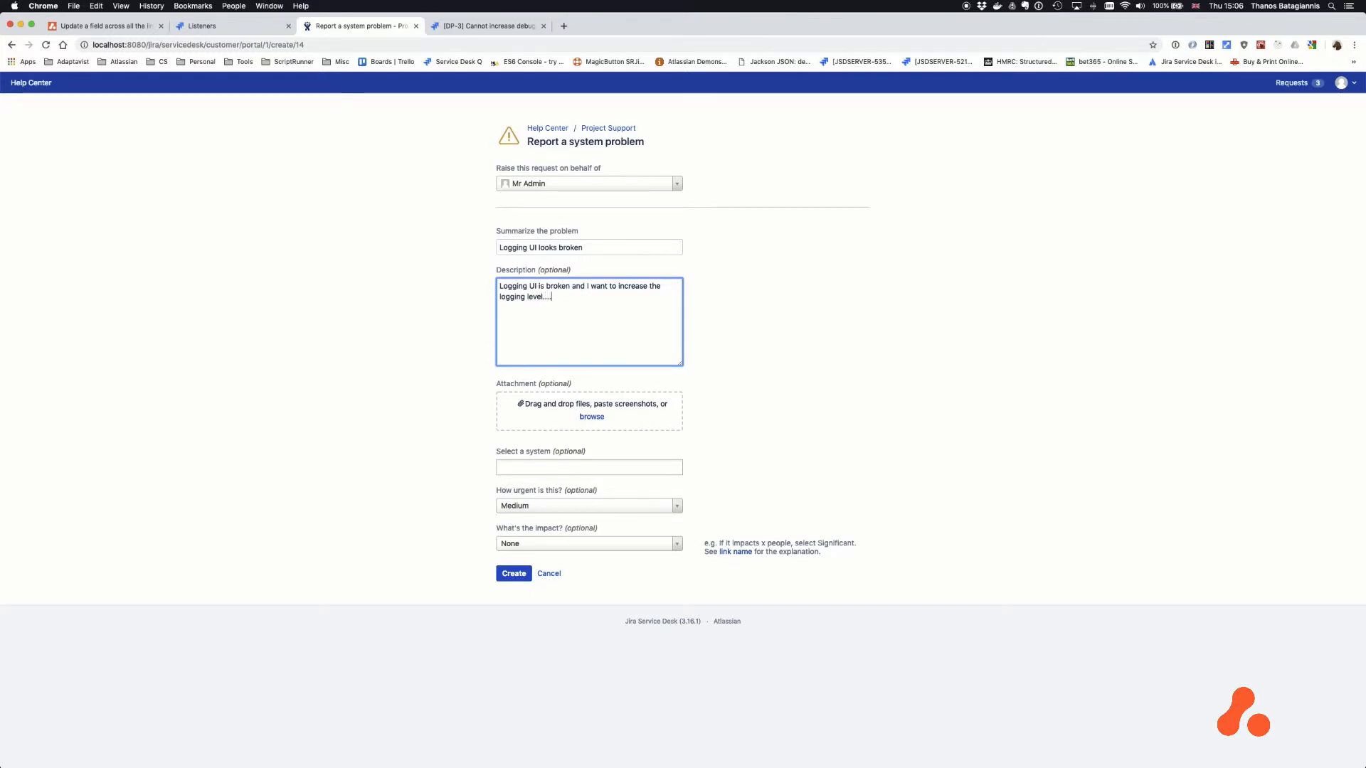
{"action": "left_click", "coordinate": [513, 573]}
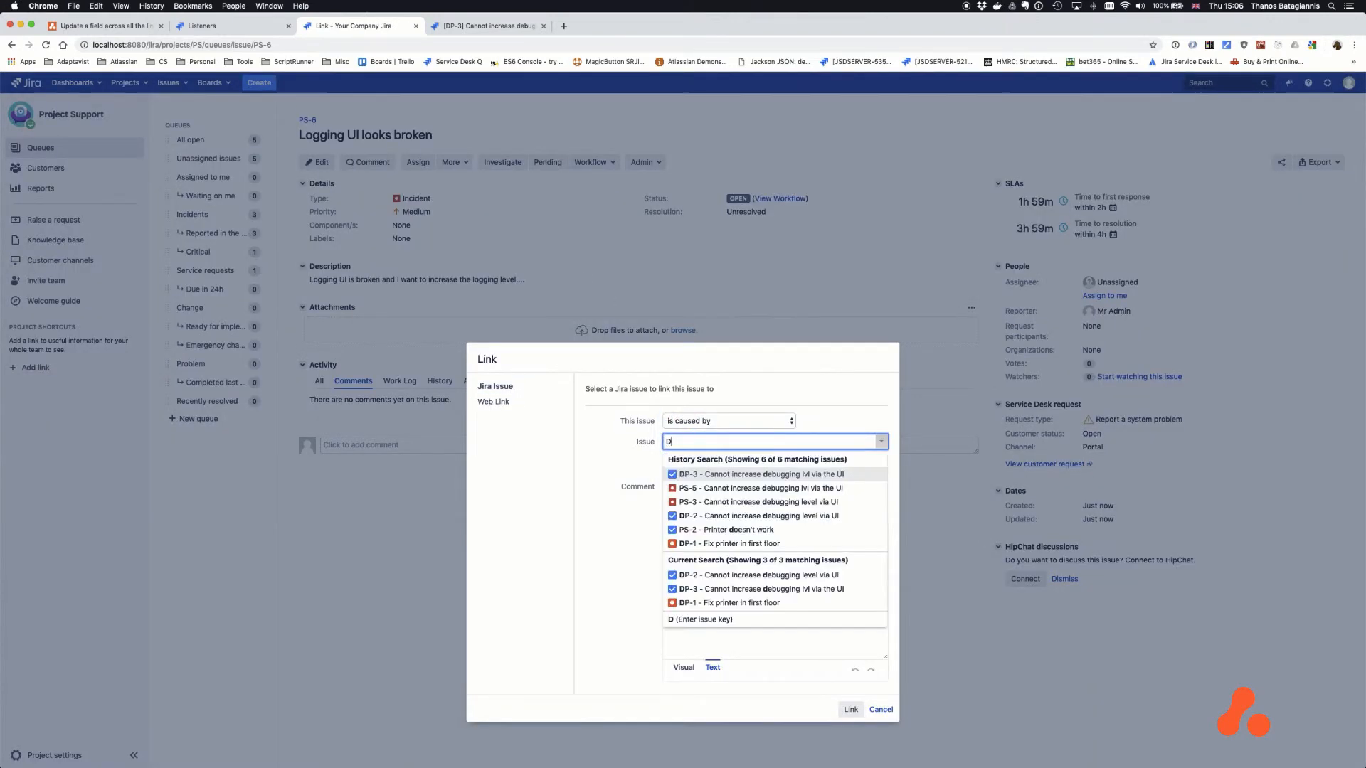
- Link PS-6 as 'is caused by' DP-3 and go to DP-3
{"action": "left_click", "coordinate": [847, 709]}
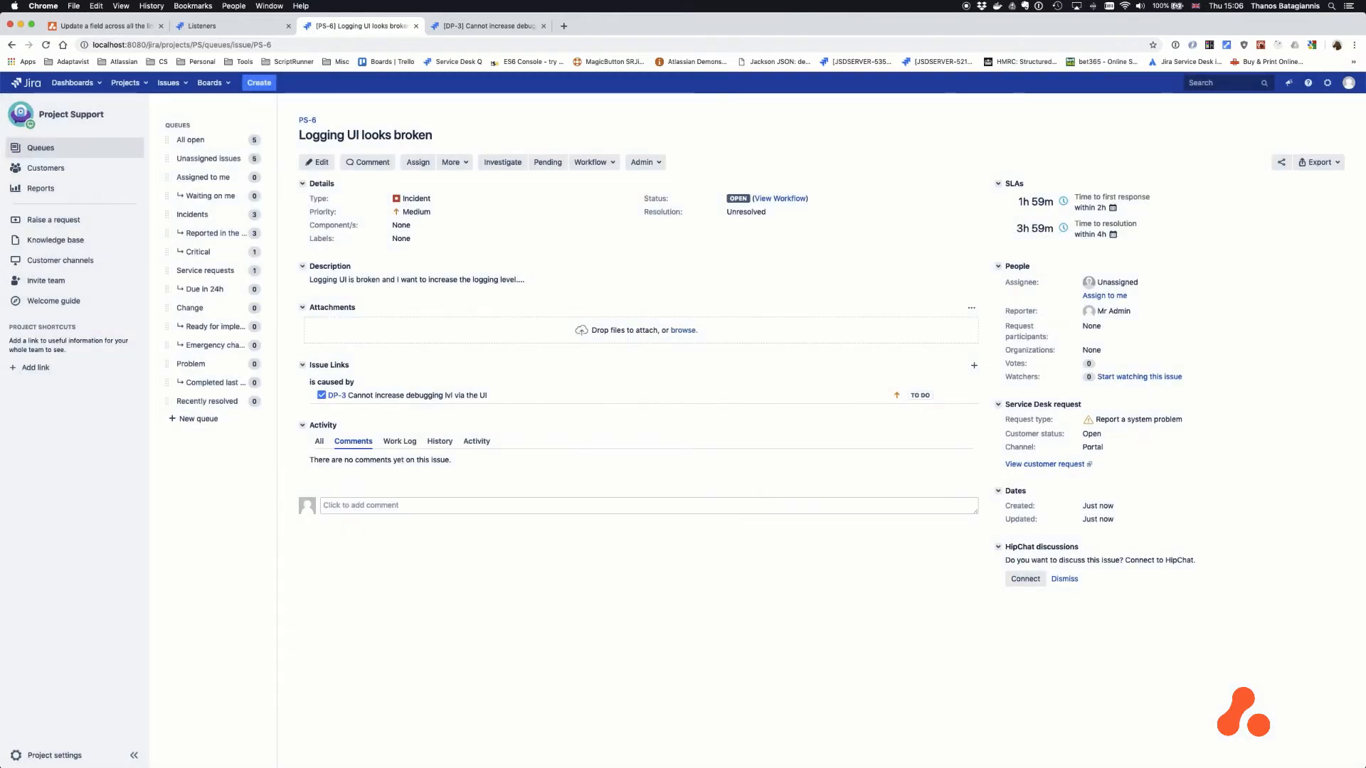
{"action": "left_click", "coordinate": [485, 25]}
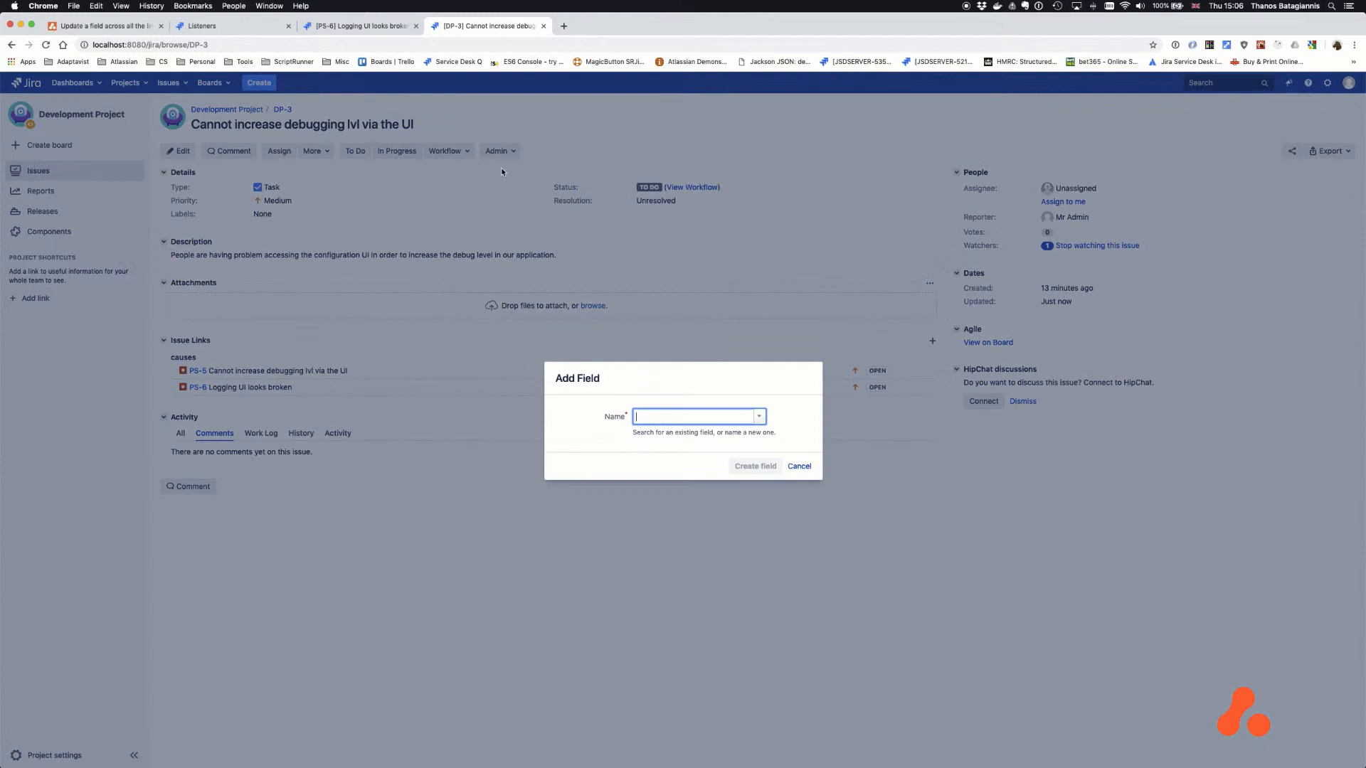
- Add a Workaround on DP-3: 'We are doing our best to fix the problem...' plus a logging-level script
{"action": "type", "text": "Workaround"}
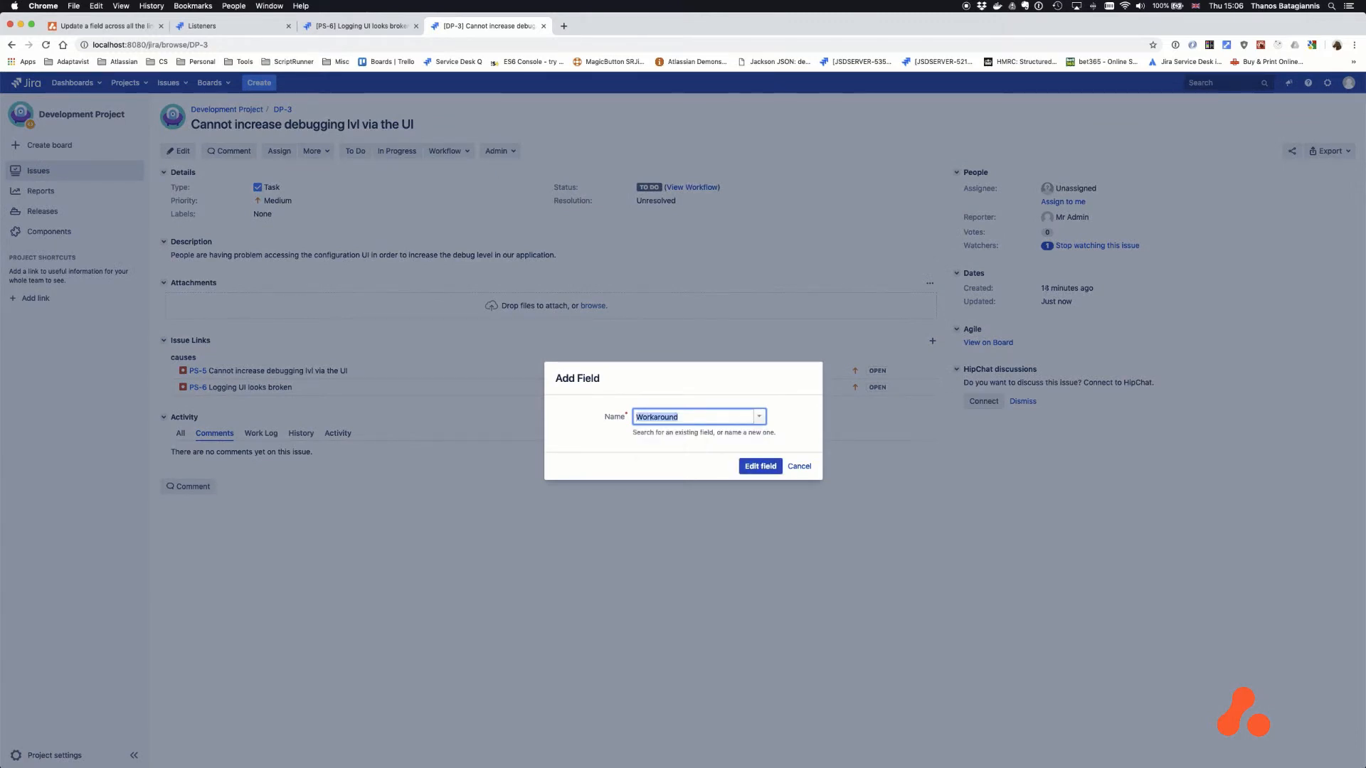
{"action": "left_click", "coordinate": [758, 467]}
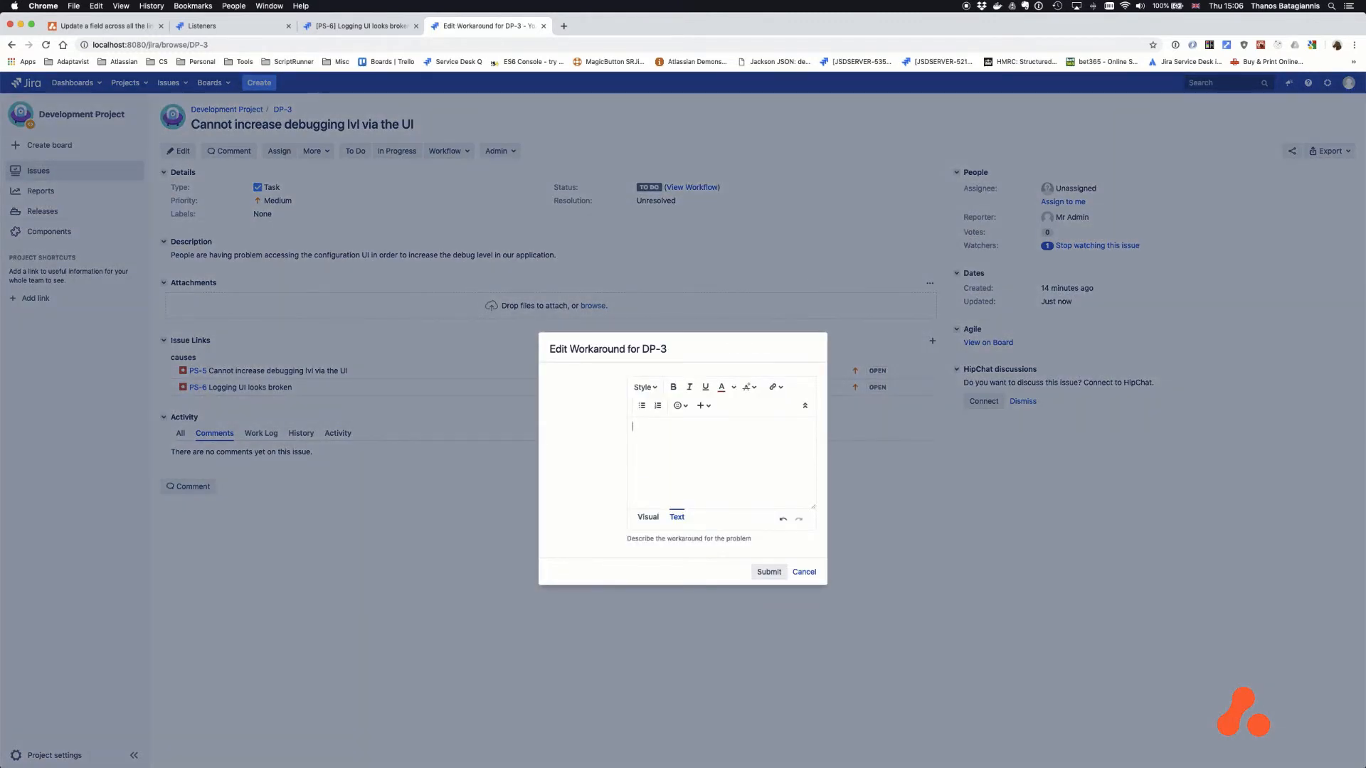
{"action": "type", "text": "We are doing our best to fix the problem. In the meantime as a workaround you could run the following script from your script console"}
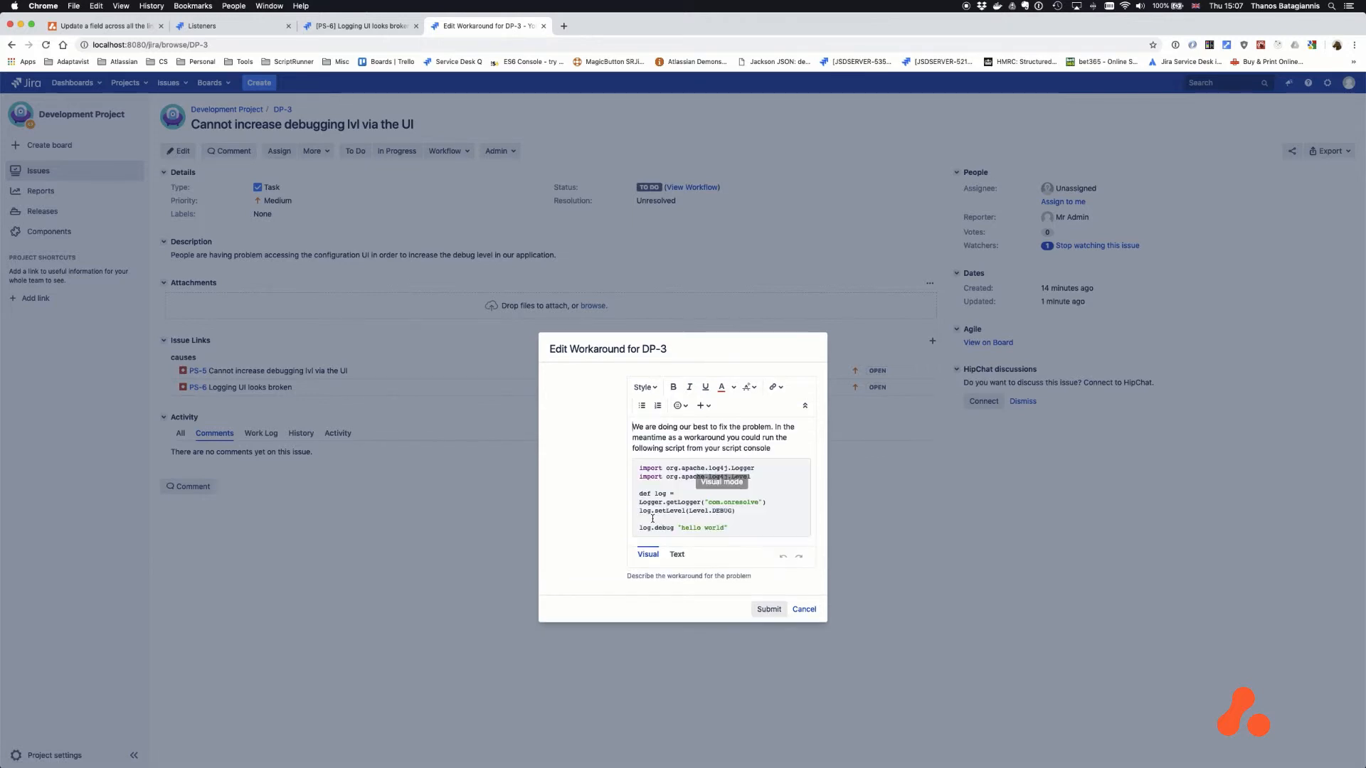
{"action": "left_click", "coordinate": [767, 609]}
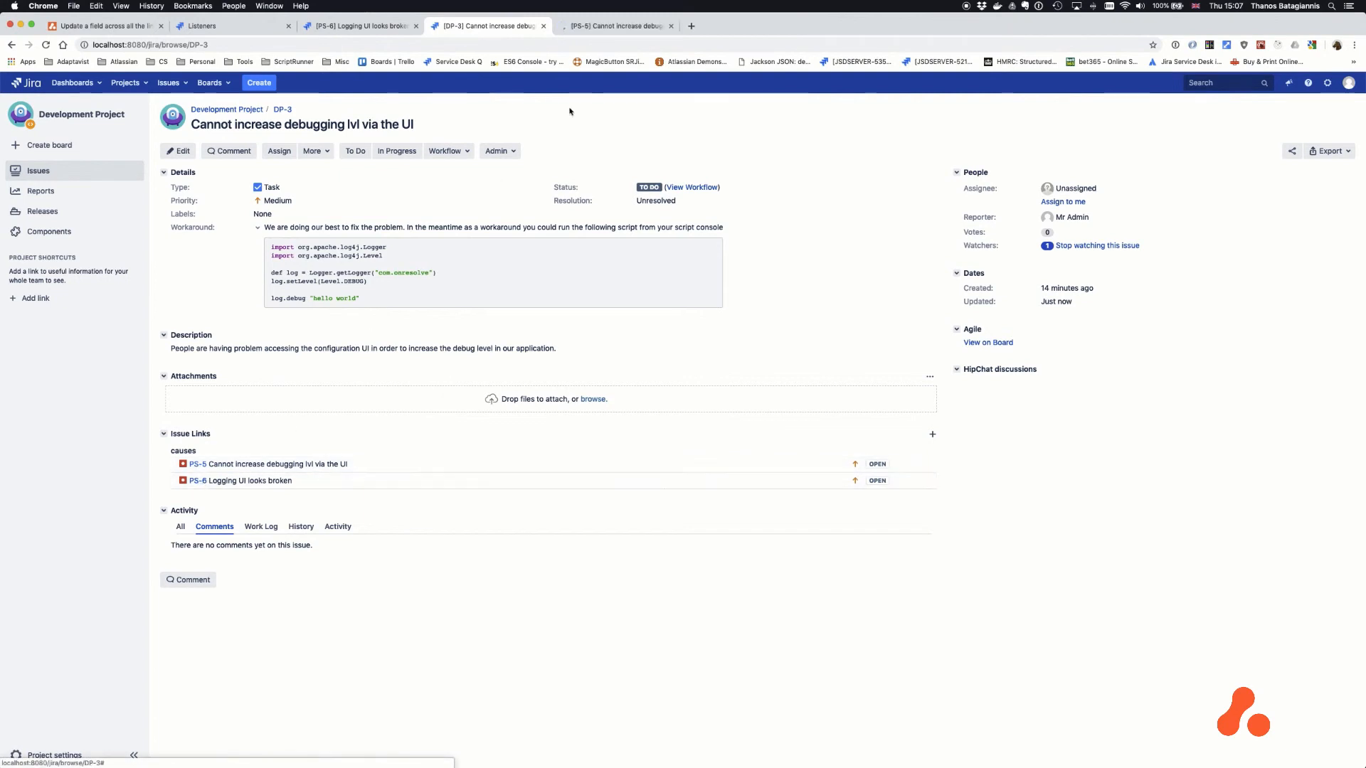
- View incident PS-6 to confirm DP-3's workaround note and script were copied into its Workaround field
{"action": "left_click", "coordinate": [615, 25]}
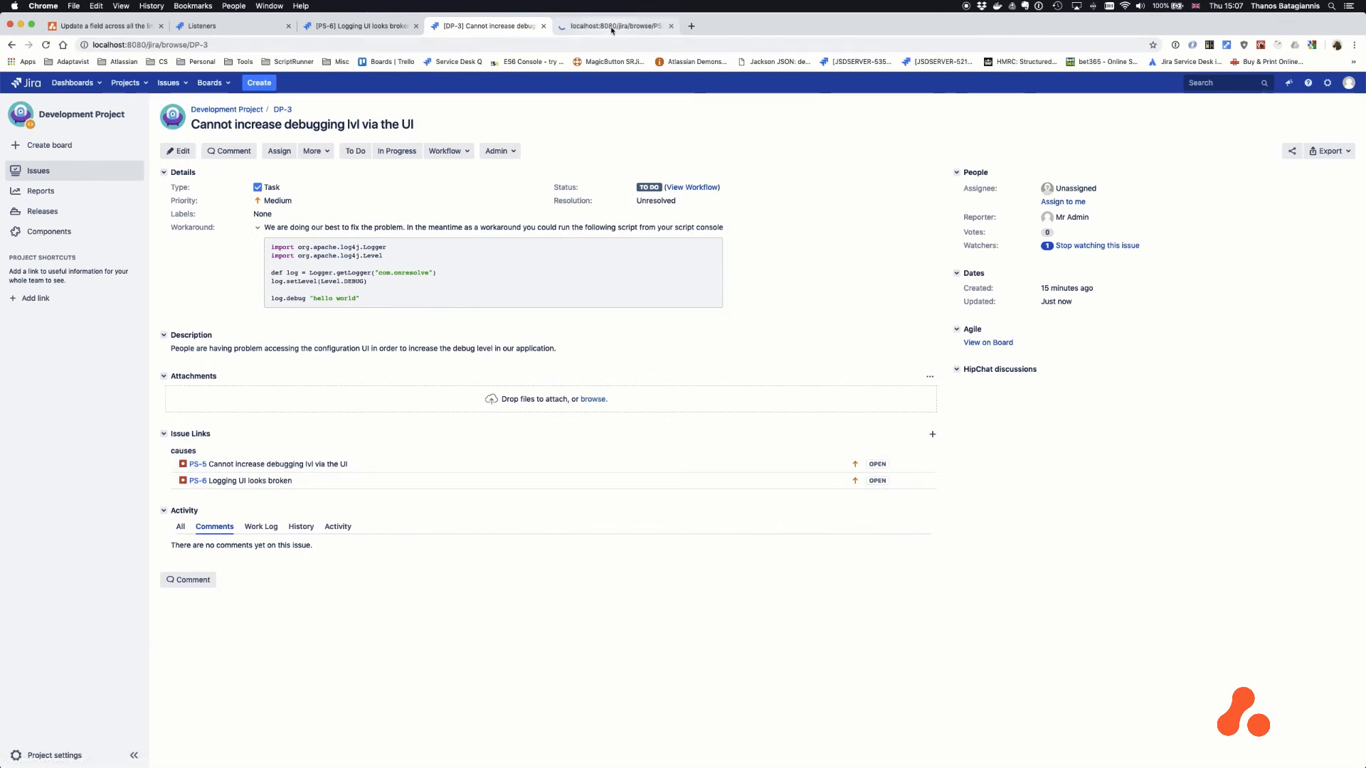
{"action": "left_click", "coordinate": [615, 25]}
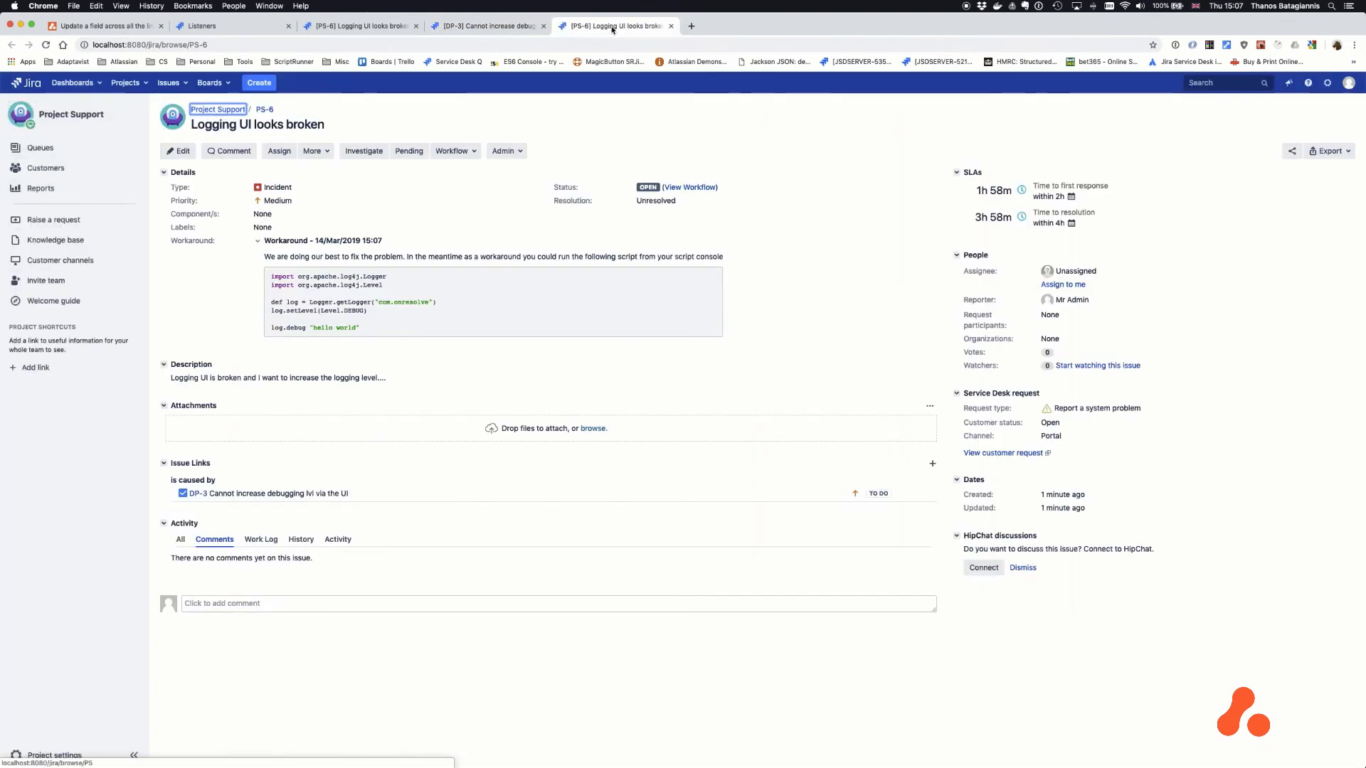